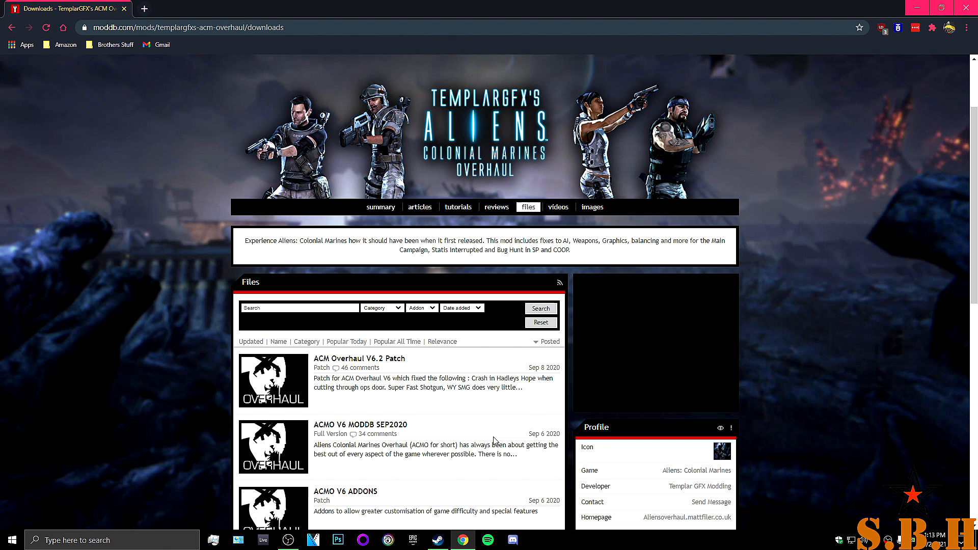
Open ACMO_V6_MODDB_SEP2020.zip from Downloads in WinRAR
scroll("down", 3)
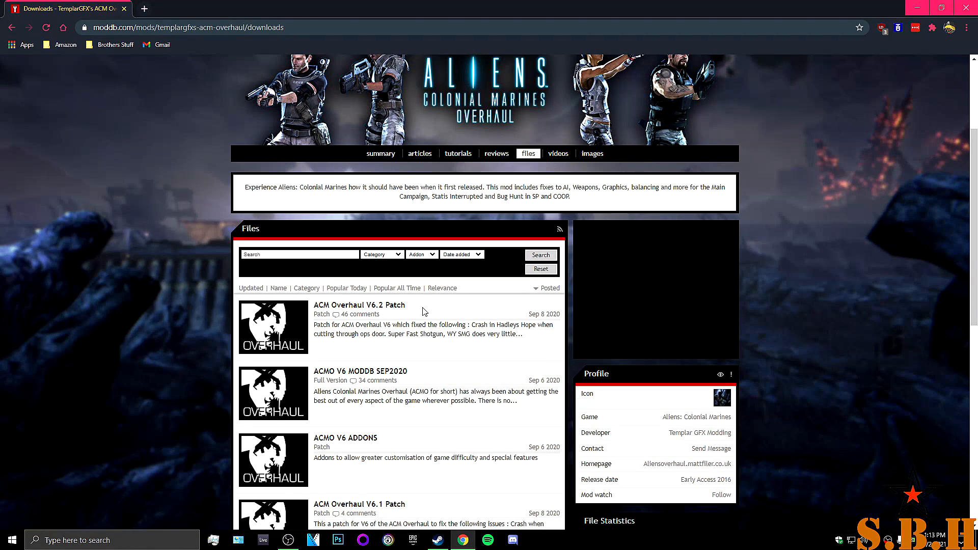
mouse_move(411, 373)
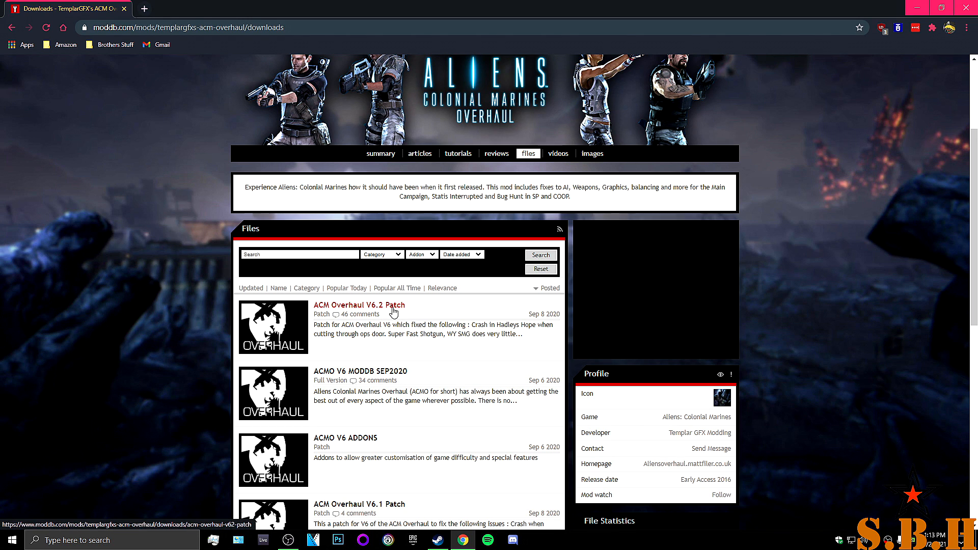
mouse_move(467, 309)
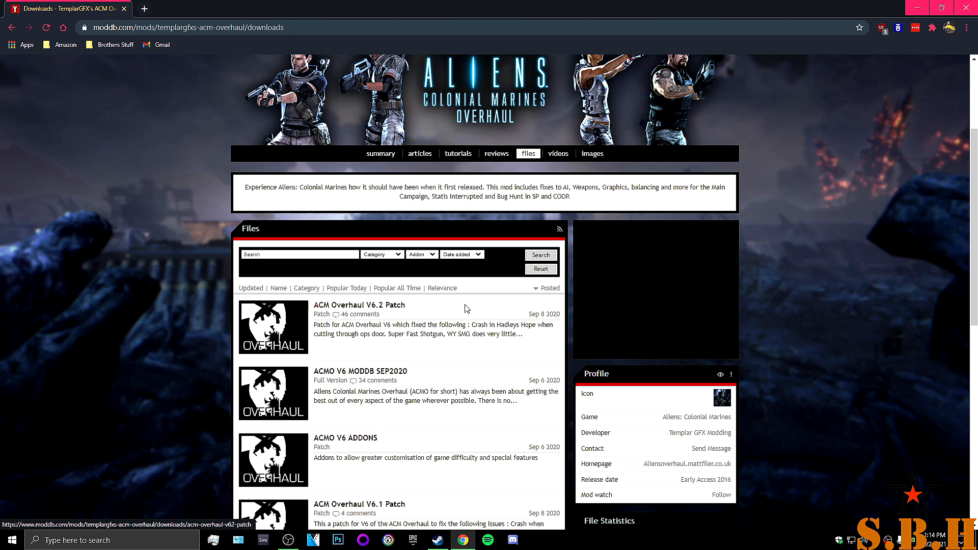
mouse_move(358, 355)
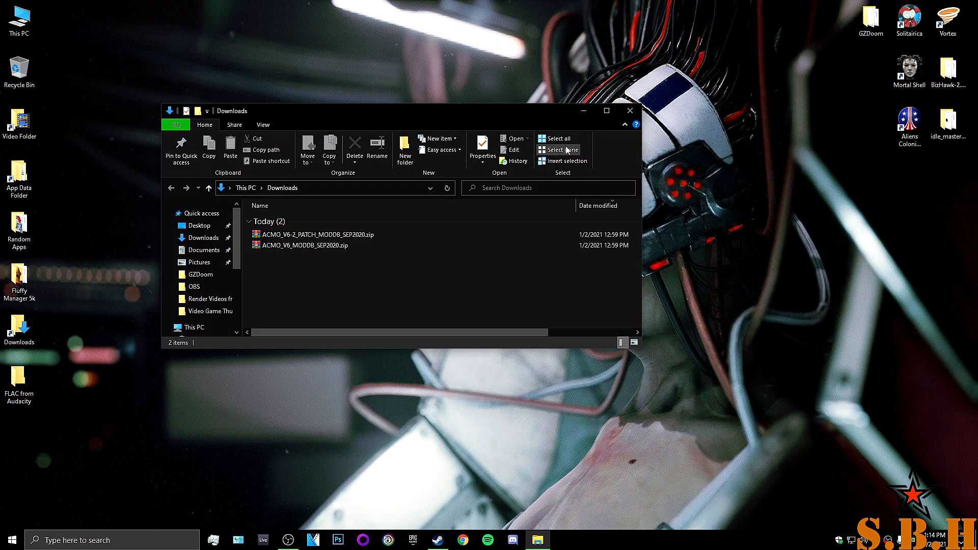
mouse_move(299, 244)
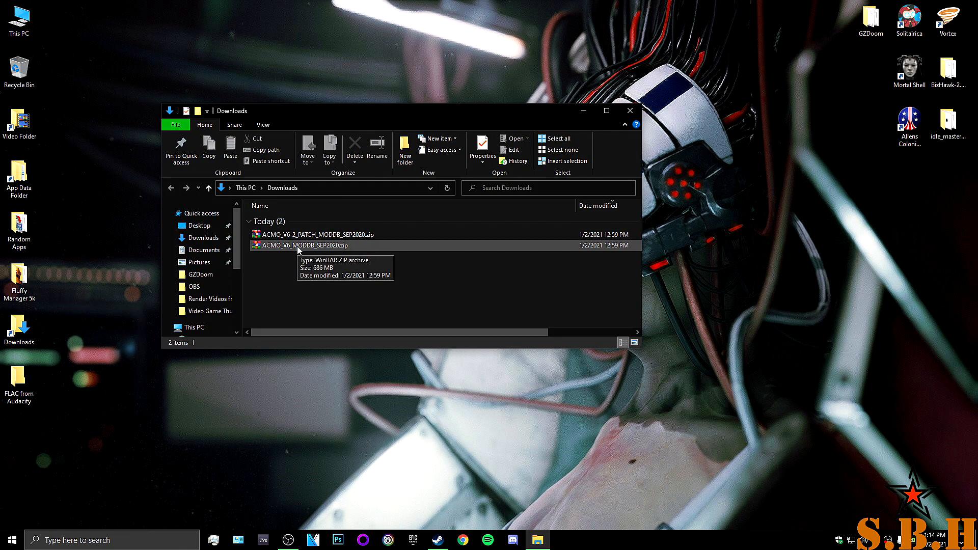
double_click(300, 244)
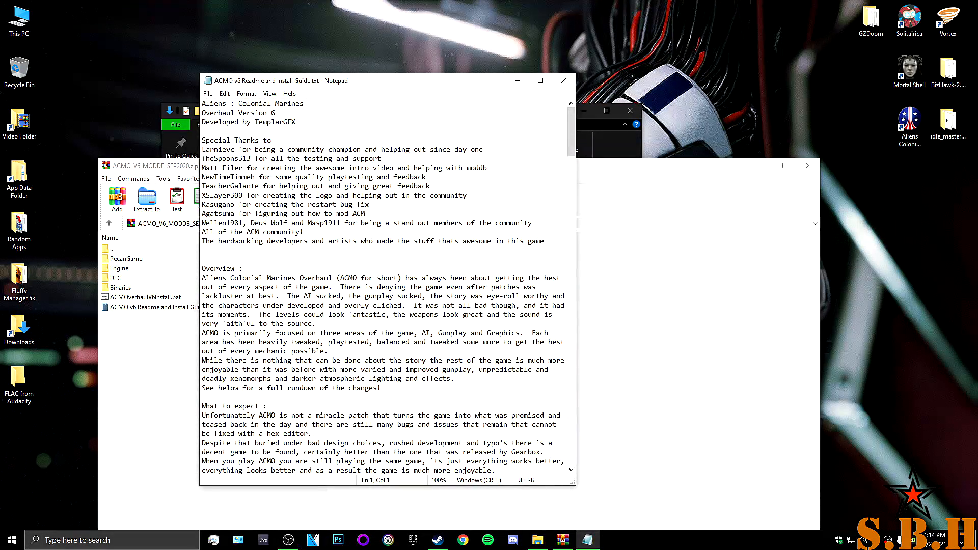
Read the readme, then choose Extract to a specified folder for all archive items
scroll("down", 3)
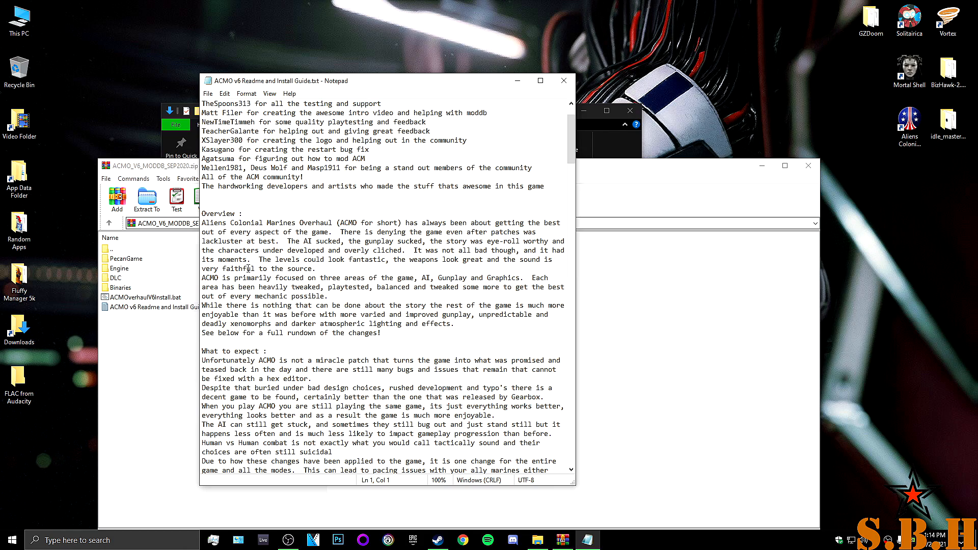
scroll("down", 3)
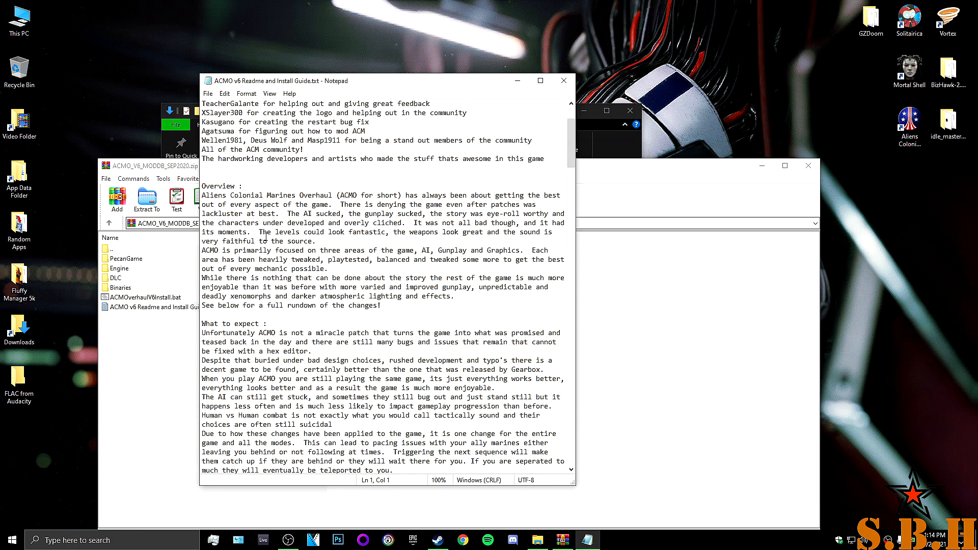
scroll("down", 3)
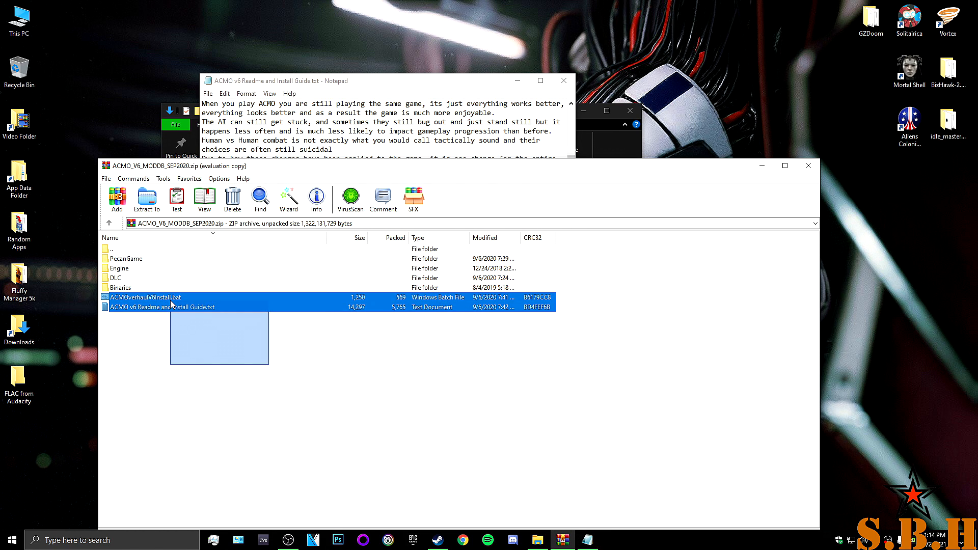
right_click(124, 258)
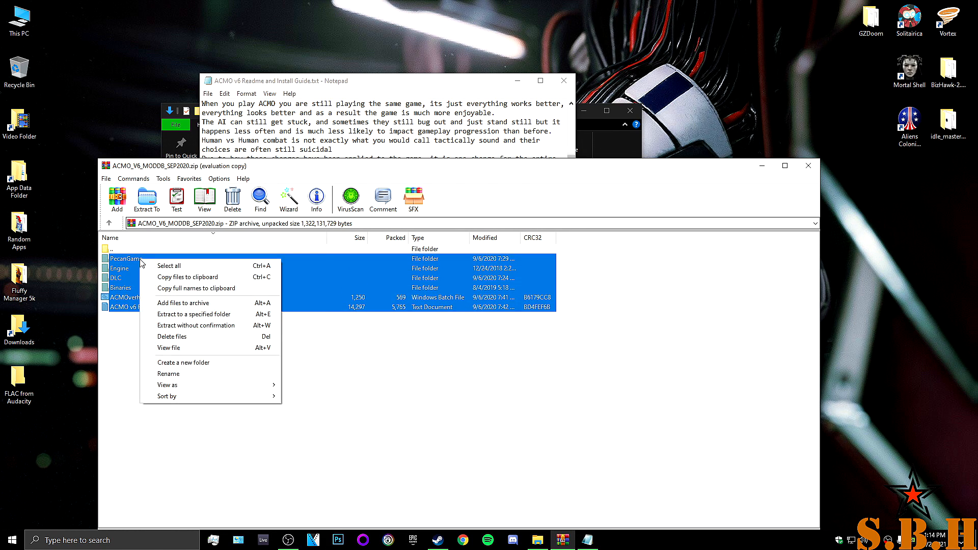
left_click(194, 314)
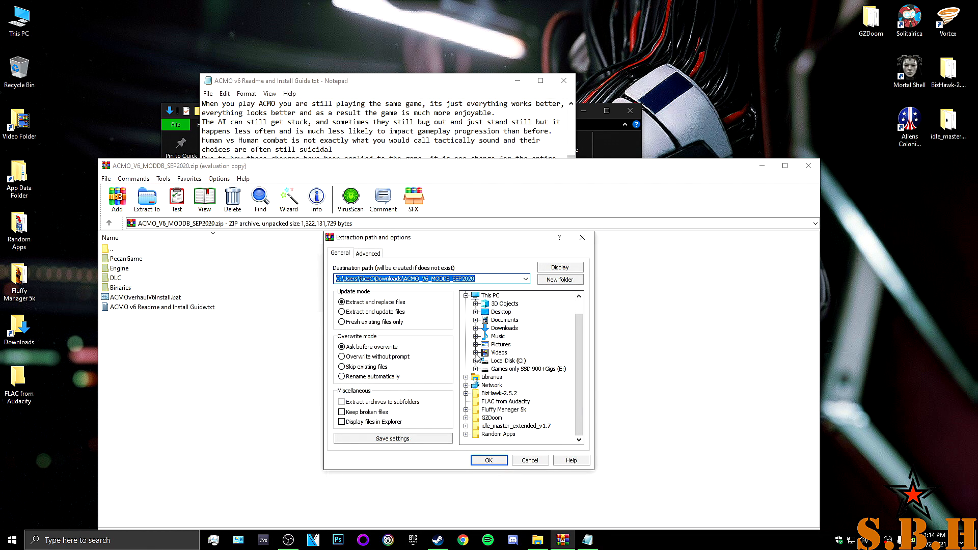
mouse_move(475, 379)
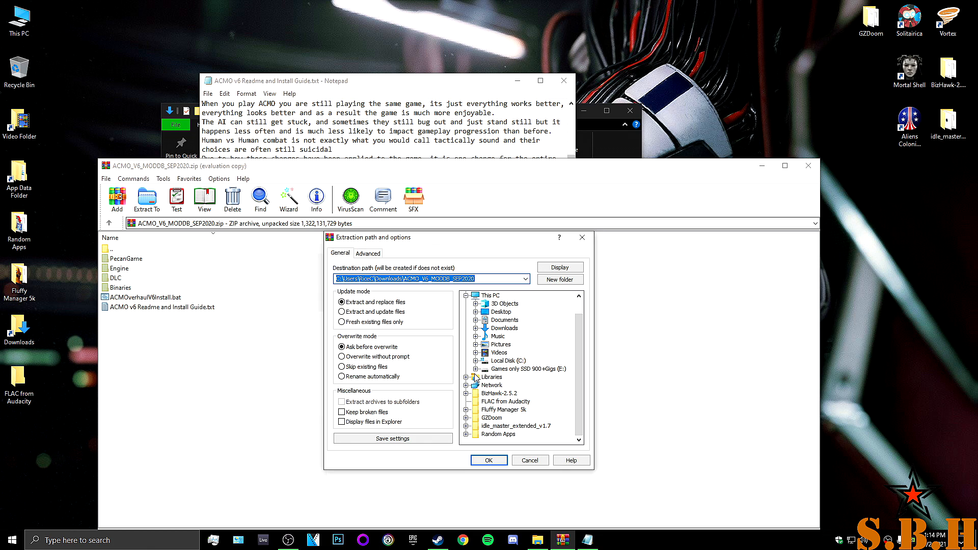
Browse E: > Steam > steamapps > common and select Aliens Colonial Marines as destination
left_click(474, 369)
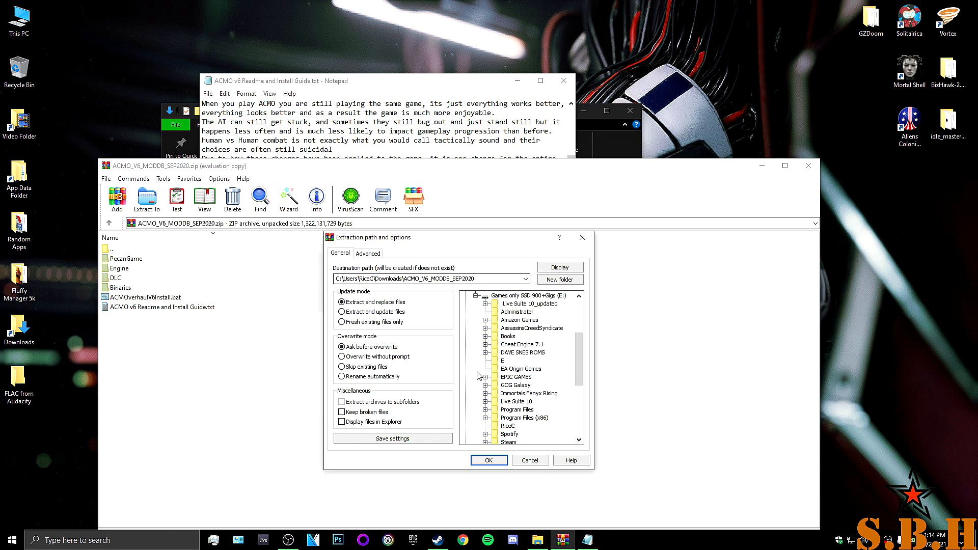
scroll("down", 3)
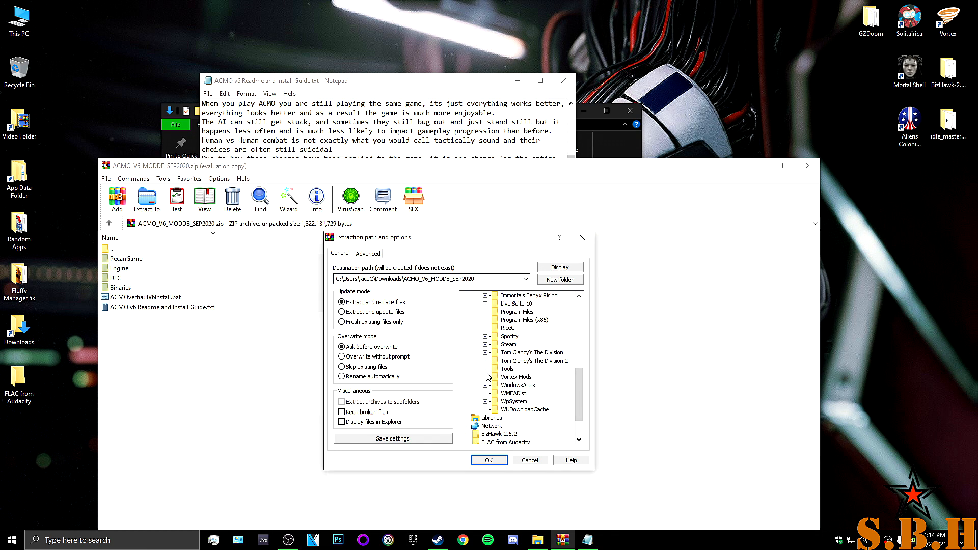
left_click(486, 343)
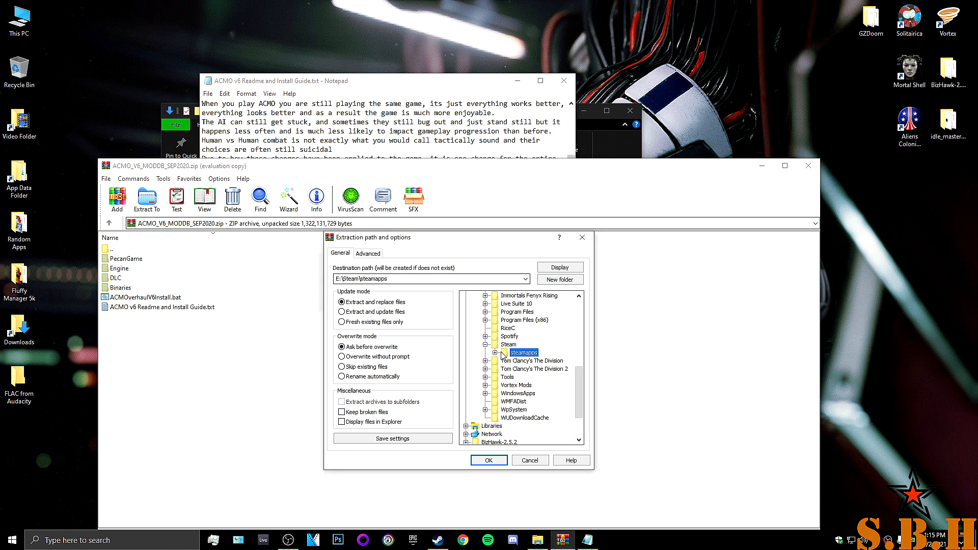
left_click(493, 352)
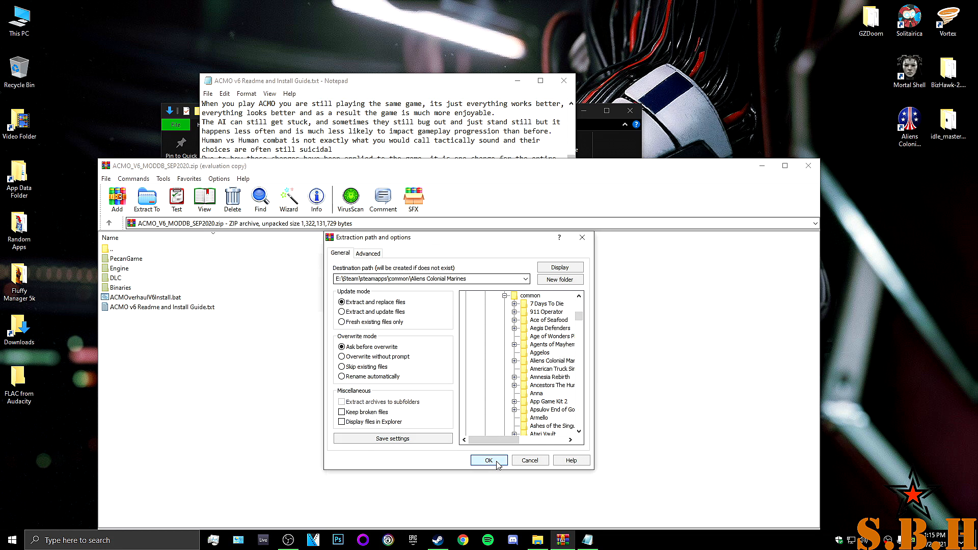
Extract into the game folder, answering Yes to All to replace existing files
left_click(488, 461)
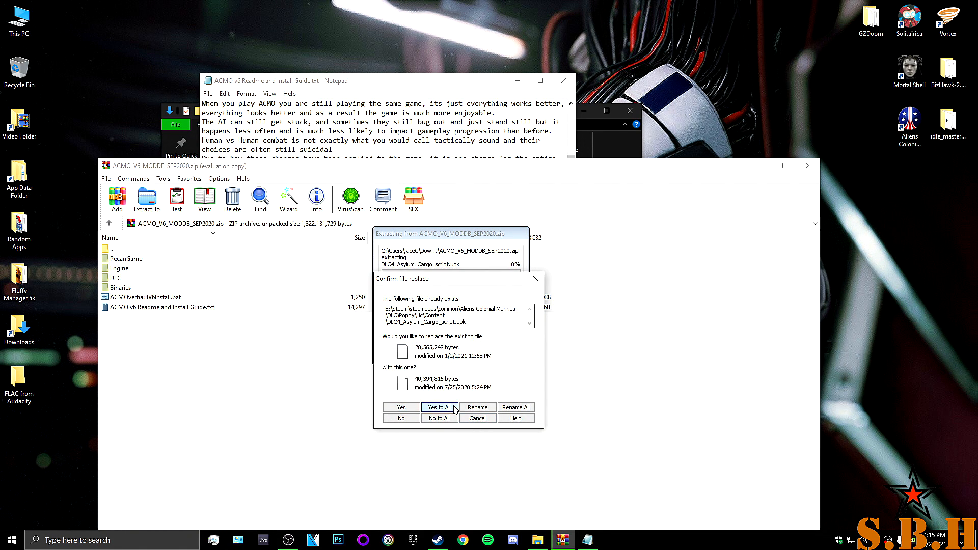
left_click(441, 407)
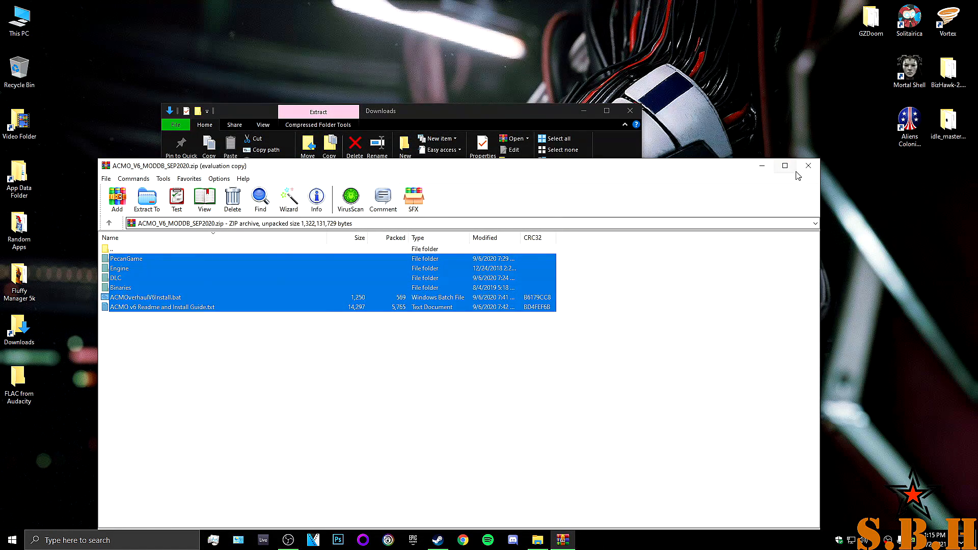
Close WinRAR and open the Aliens Colonial Marines folder under Steam's common directory
left_click(808, 166)
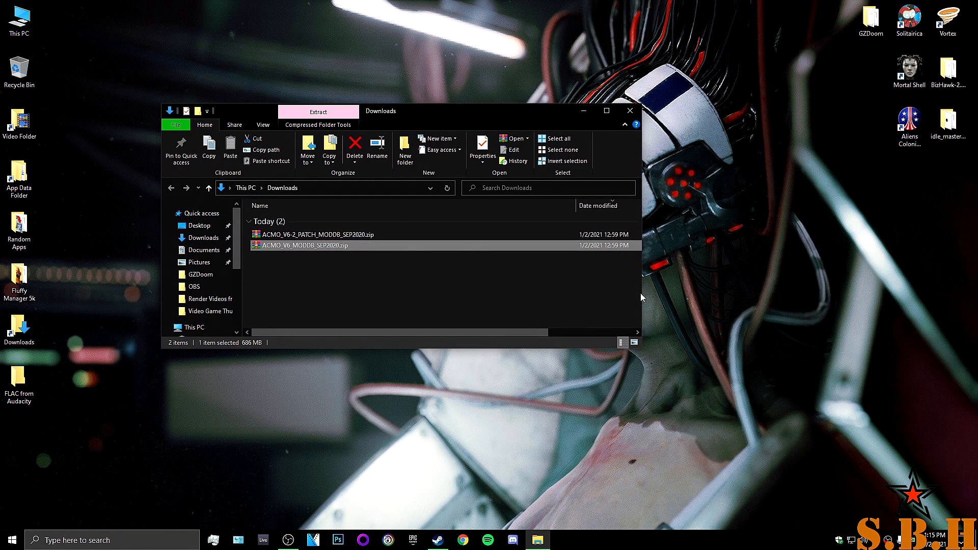
left_click(606, 110)
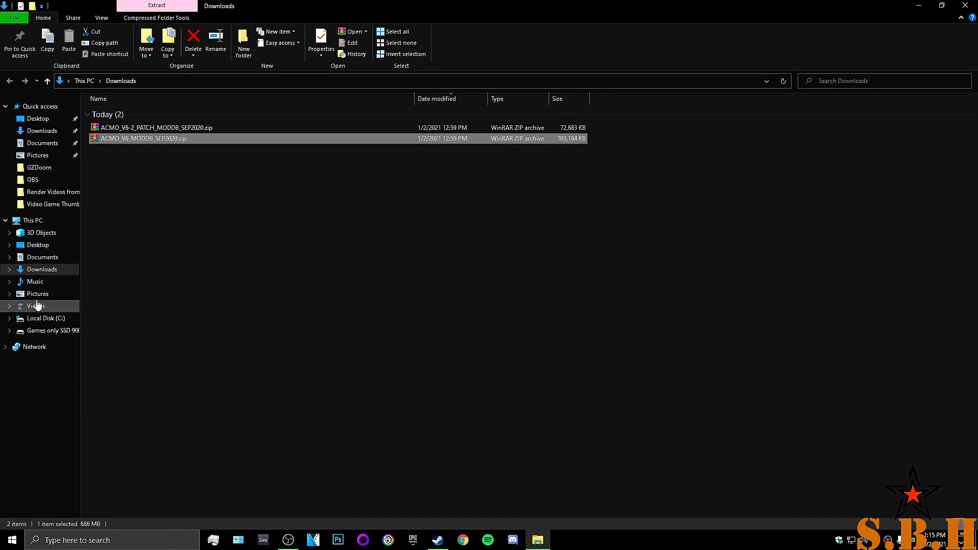
left_click(50, 331)
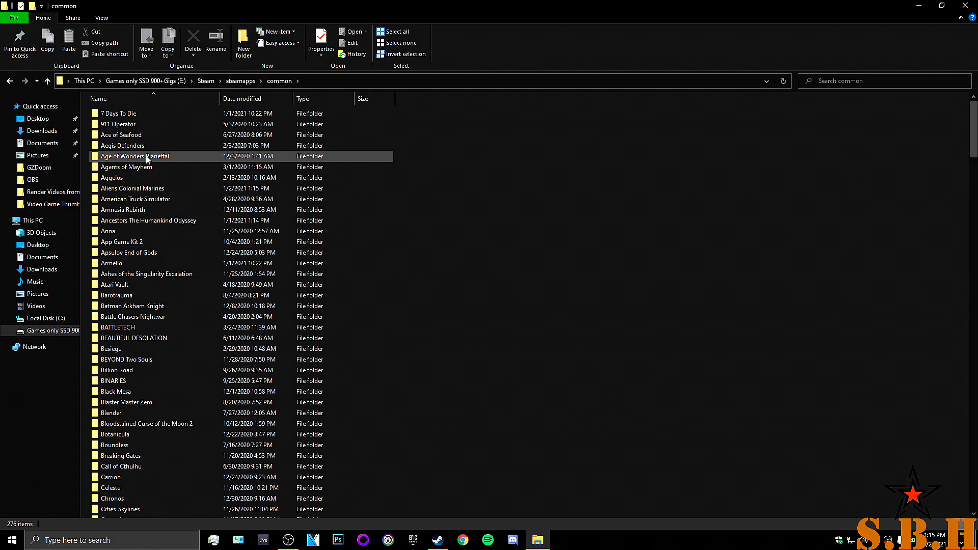
double_click(131, 187)
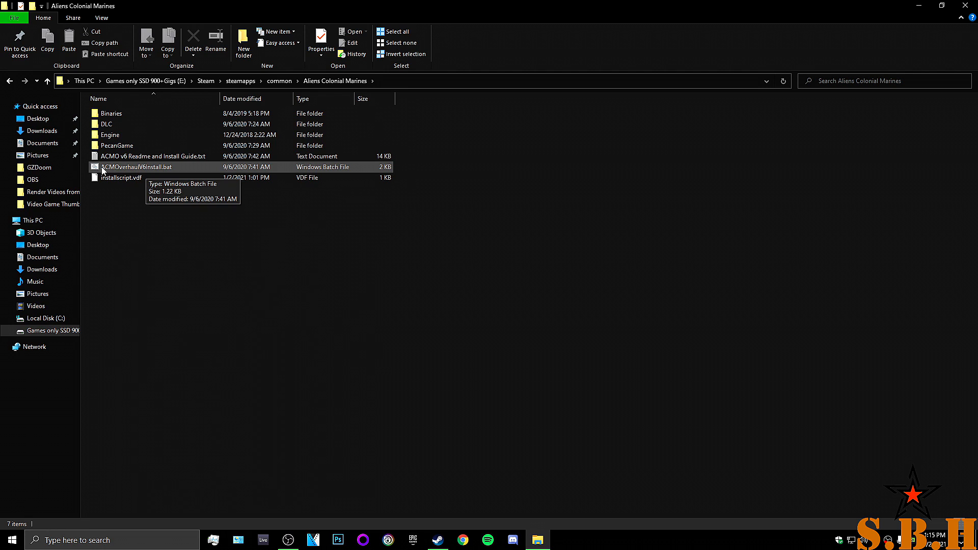
mouse_move(159, 172)
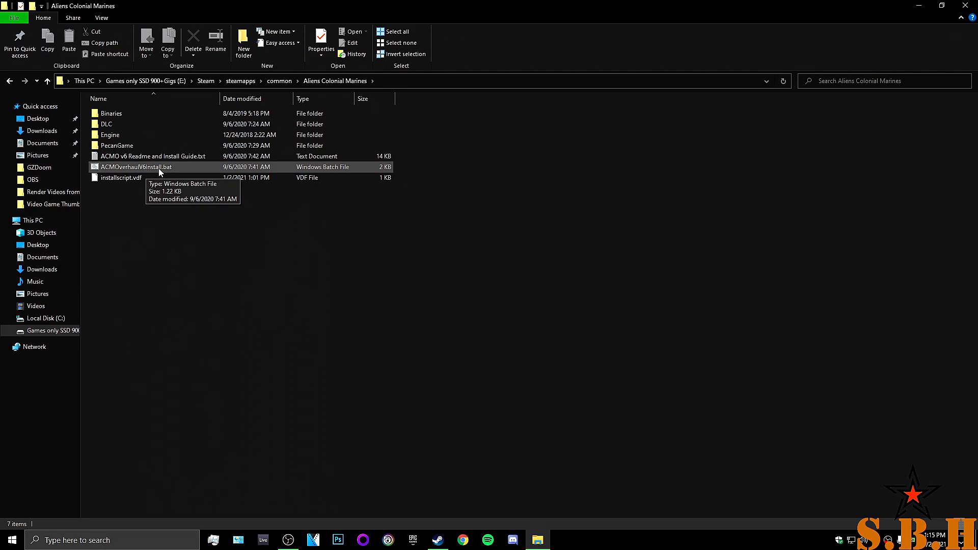
Run ACMOverhaulV6install.bat from the game folder
left_click(135, 166)
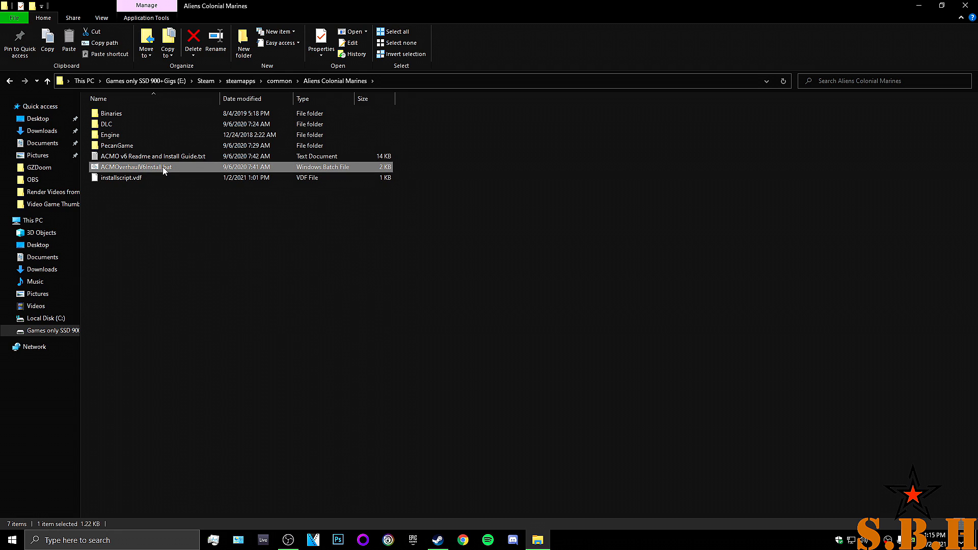
double_click(135, 166)
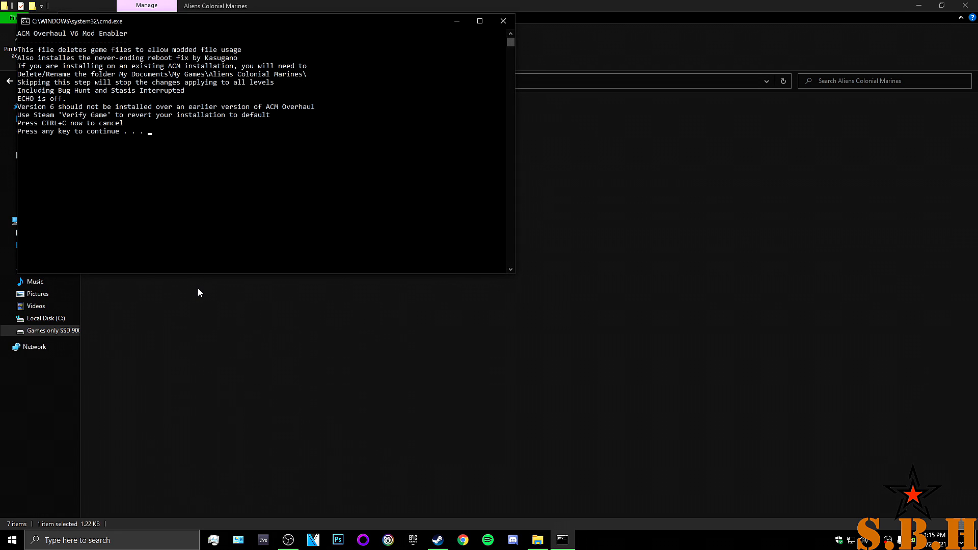
mouse_move(166, 163)
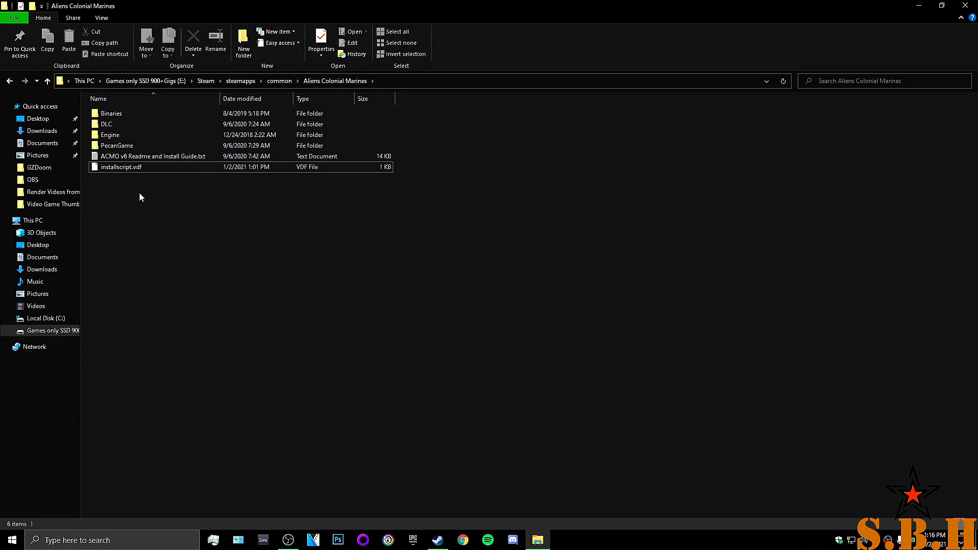
mouse_move(253, 224)
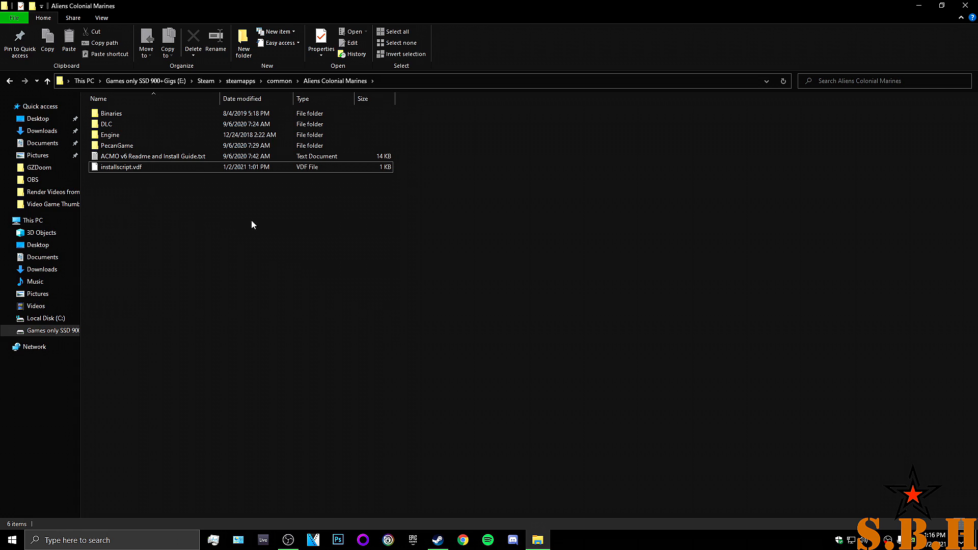
mouse_move(373, 323)
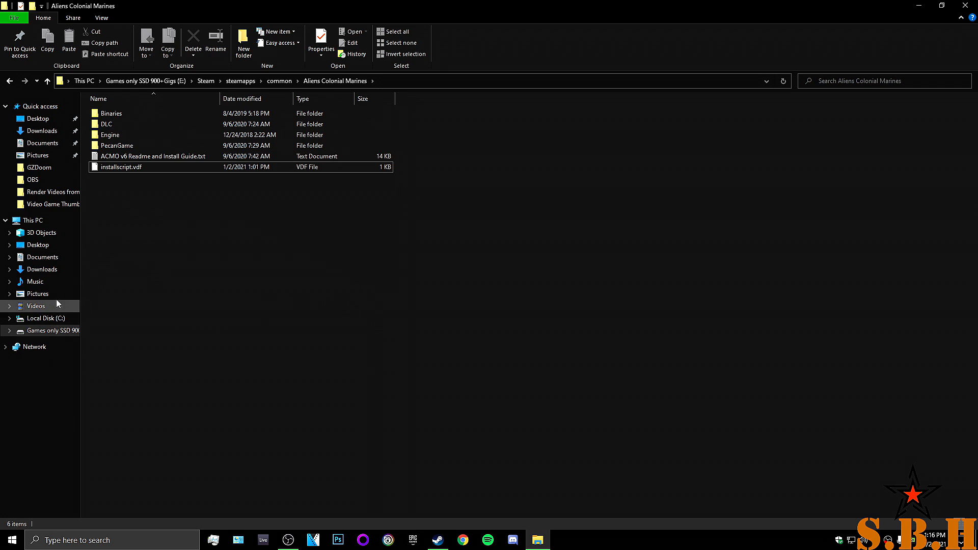
mouse_move(43, 269)
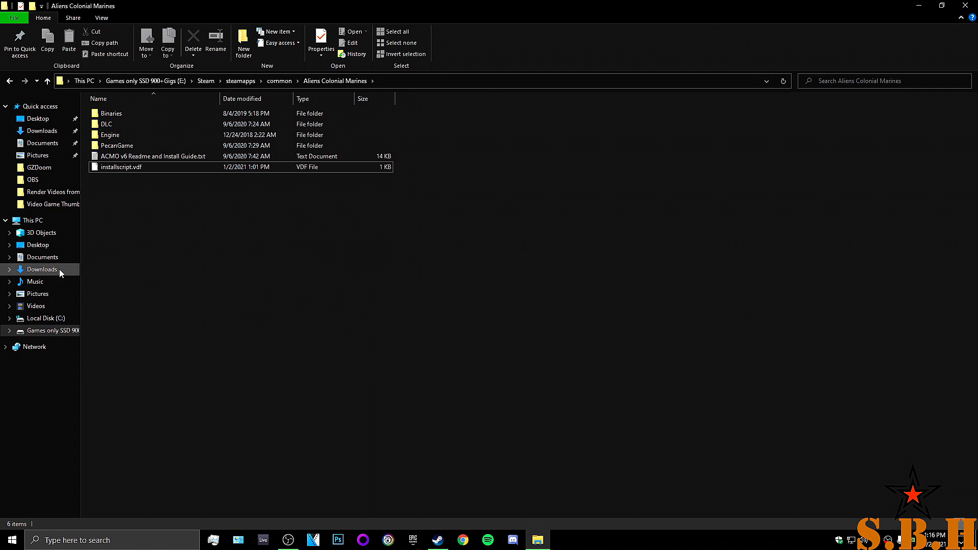
Open the V6-2 patch zip from Downloads and select its PecanGame and Engine folders
left_click(42, 269)
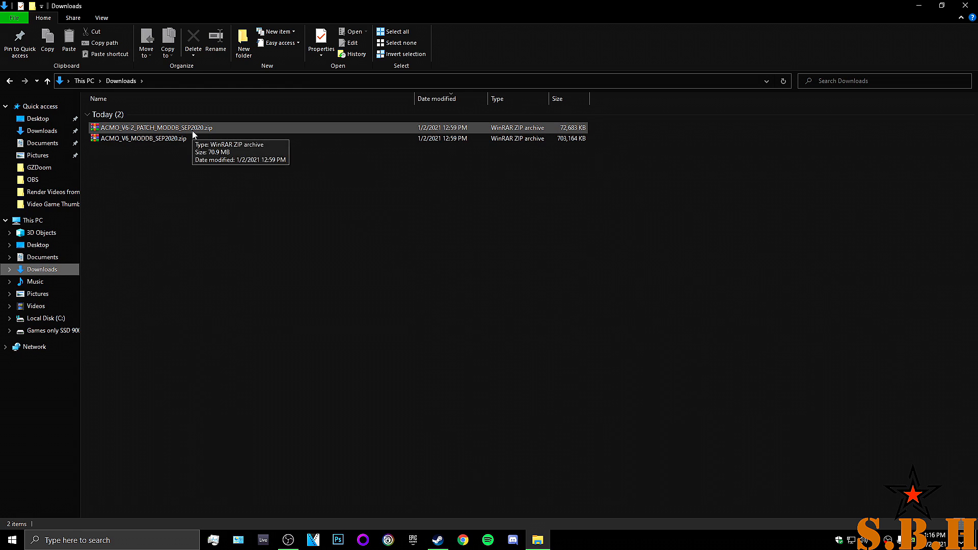
double_click(156, 127)
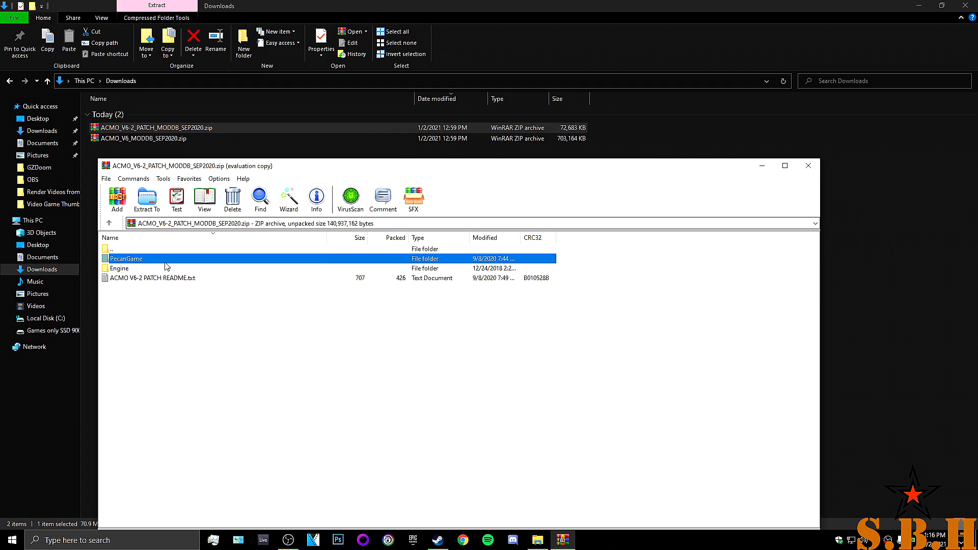
left_click(120, 269)
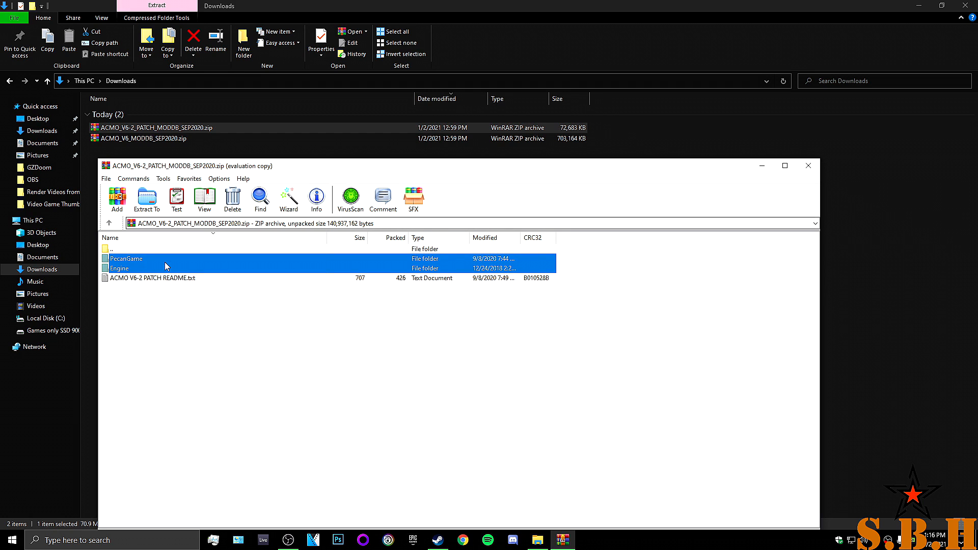
left_click(147, 200)
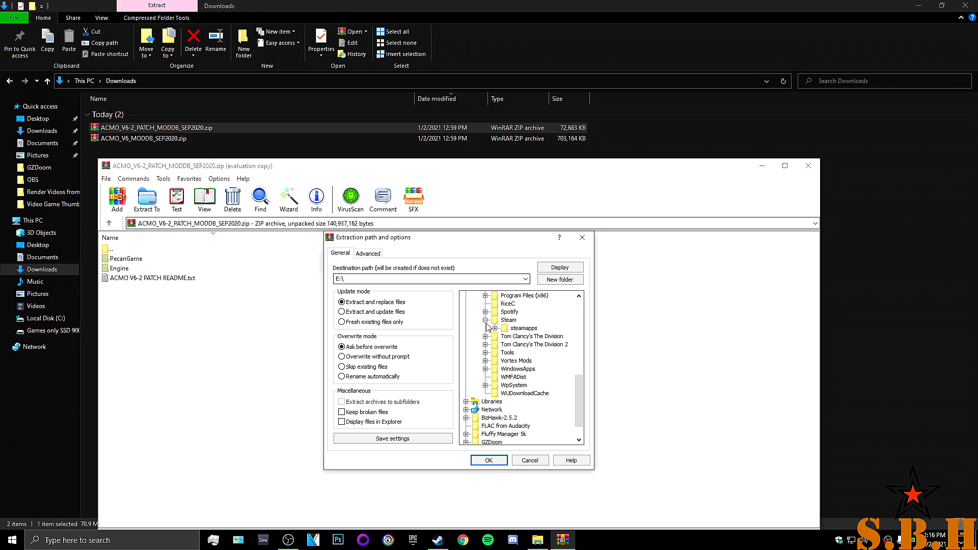
Extract the patch folders into Steam\steamapps\common\Aliens Colonial Marines
left_click(496, 327)
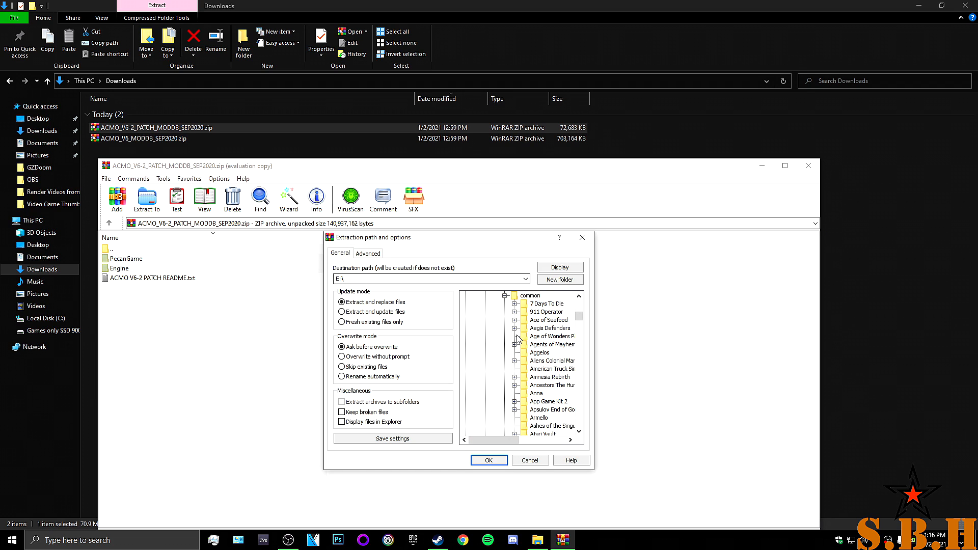
left_click(552, 361)
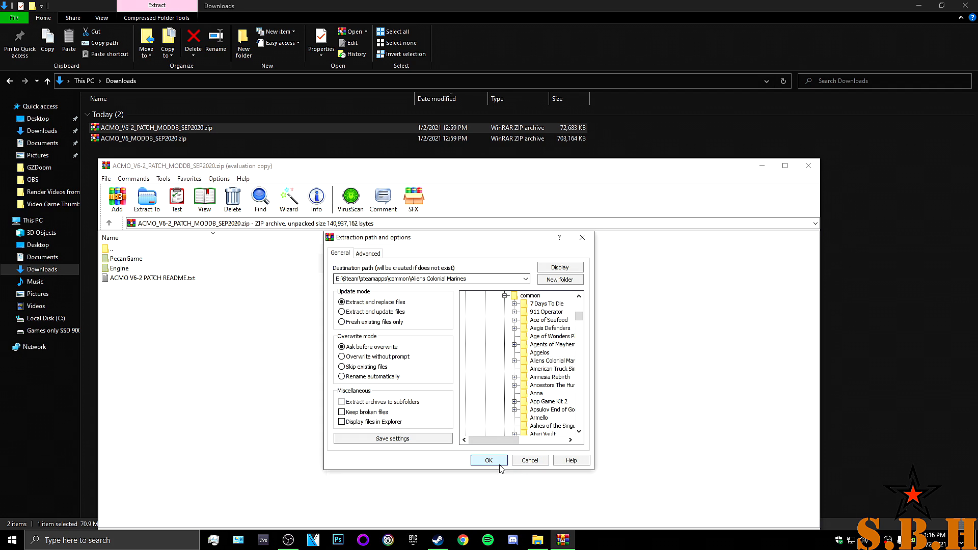
left_click(489, 460)
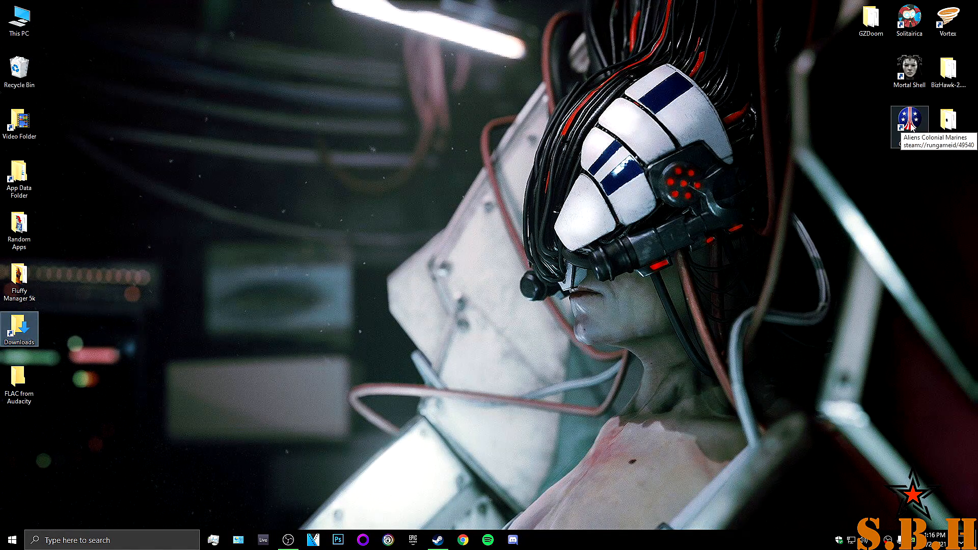
Launch Aliens: Colonial Marines from its desktop shortcut
double_click(909, 118)
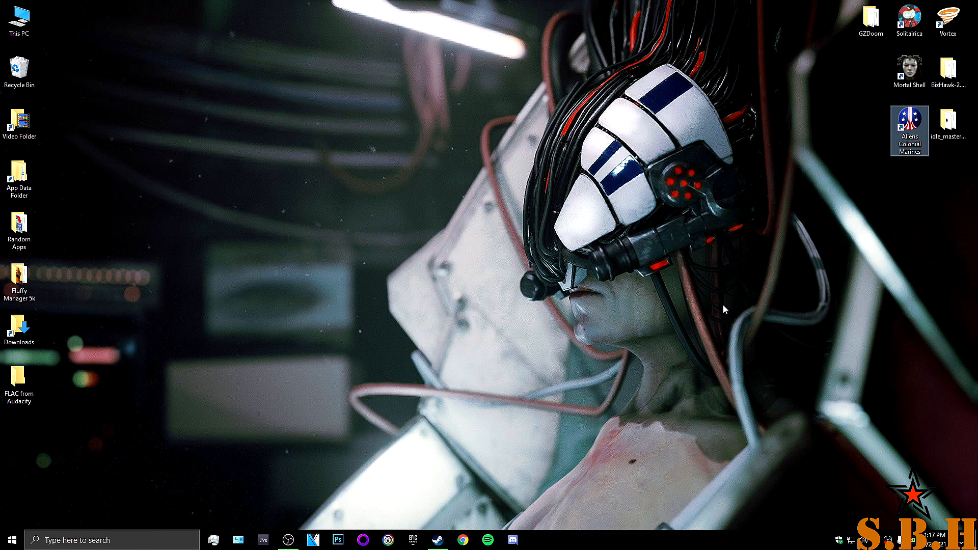
double_click(910, 128)
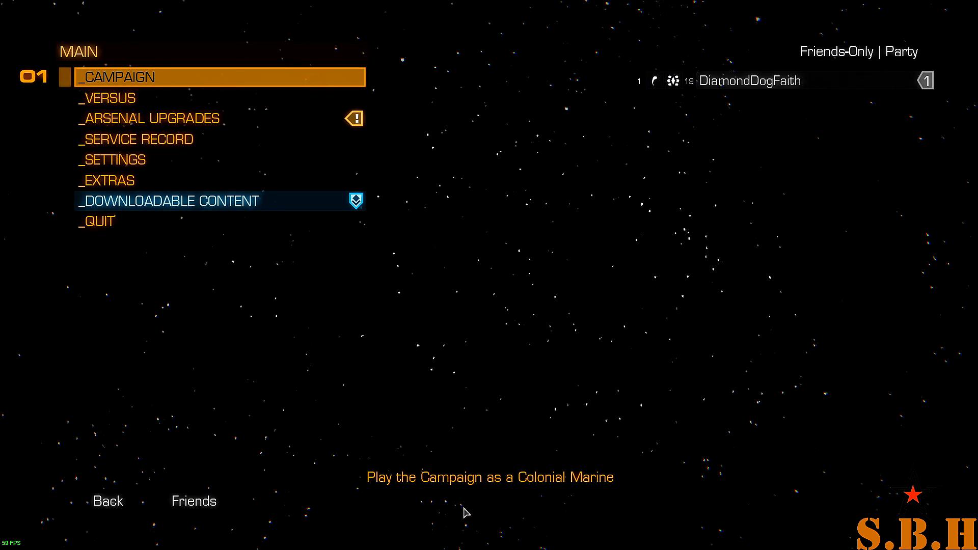
Start the campaign and back out of the Video settings screen
left_click(116, 76)
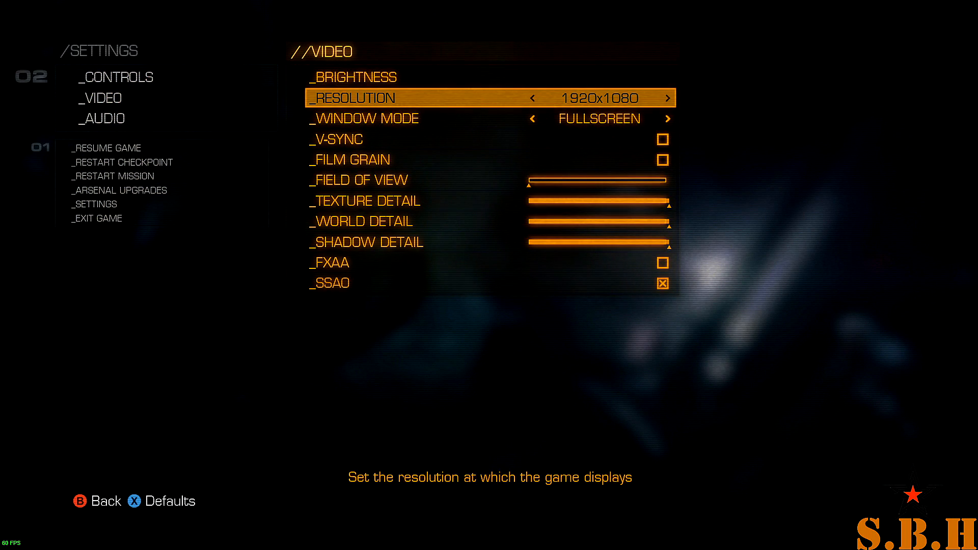
key("down")
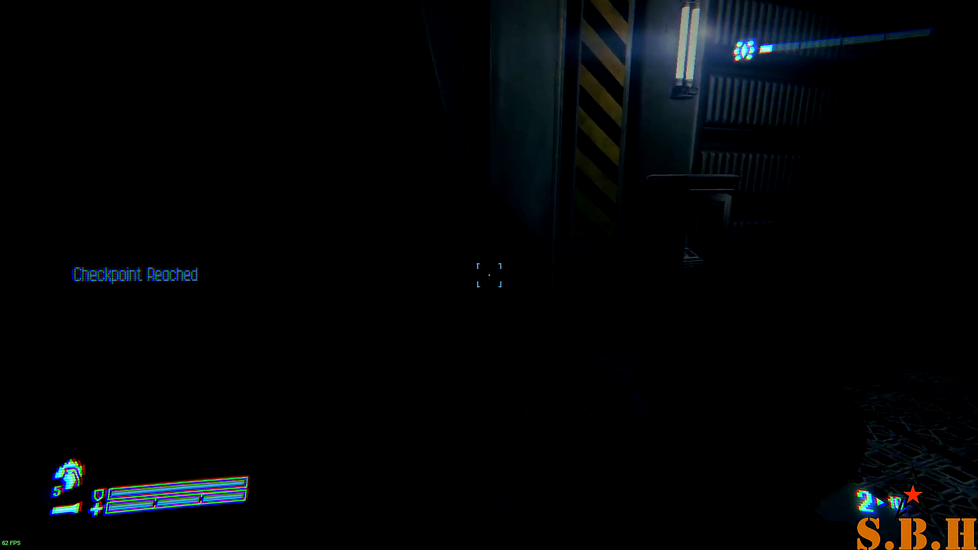
mouse_move(489, 276)
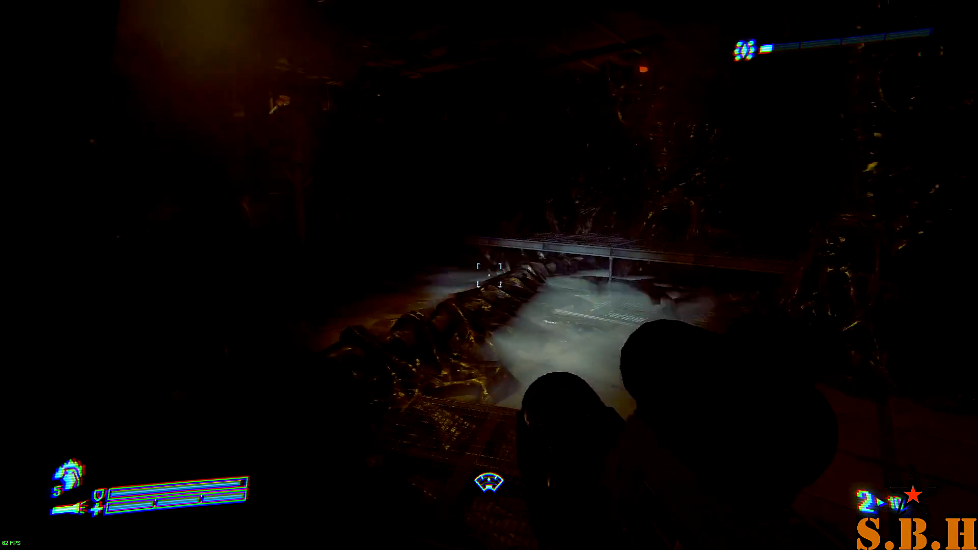
mouse_move(490, 275)
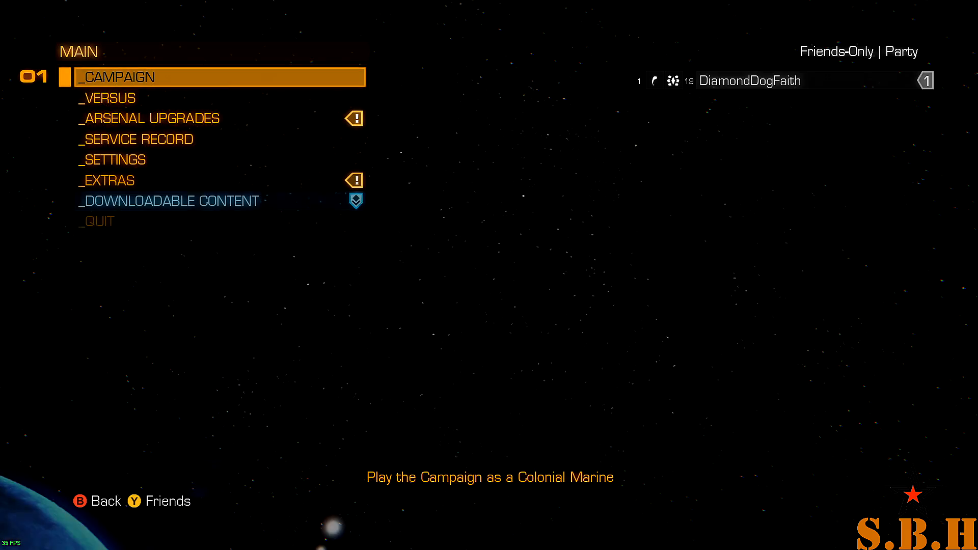
Quit Aliens: Colonial Marines, confirming YES, and return to the desktop
left_click(96, 221)
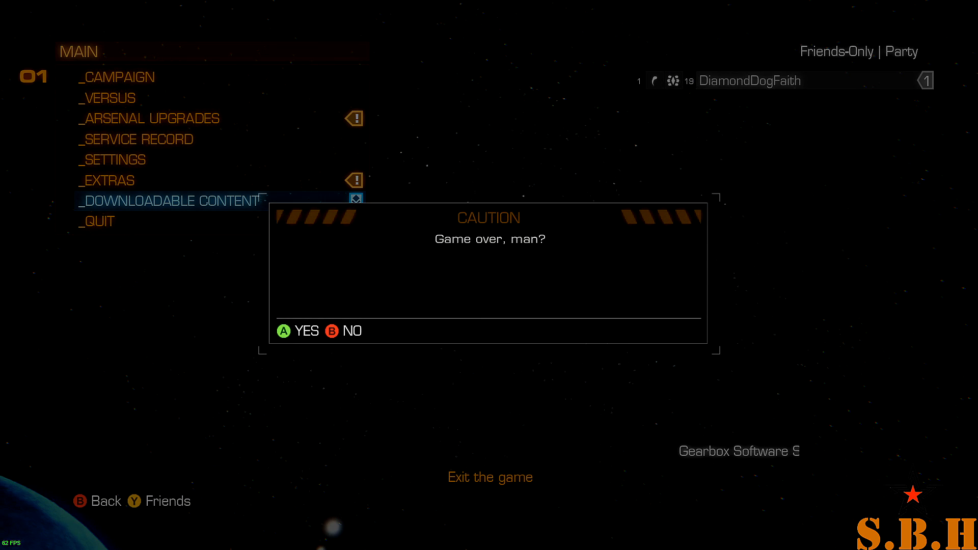
left_click(304, 330)
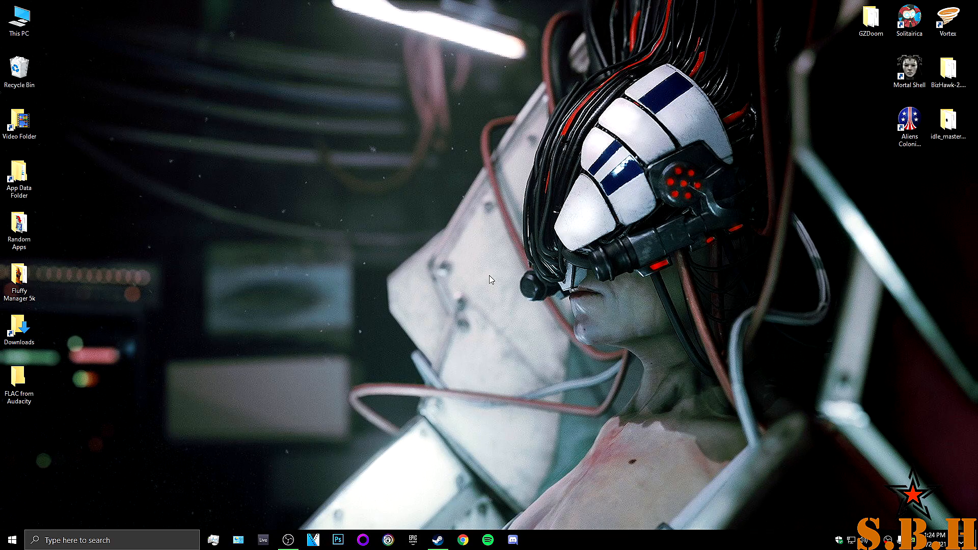